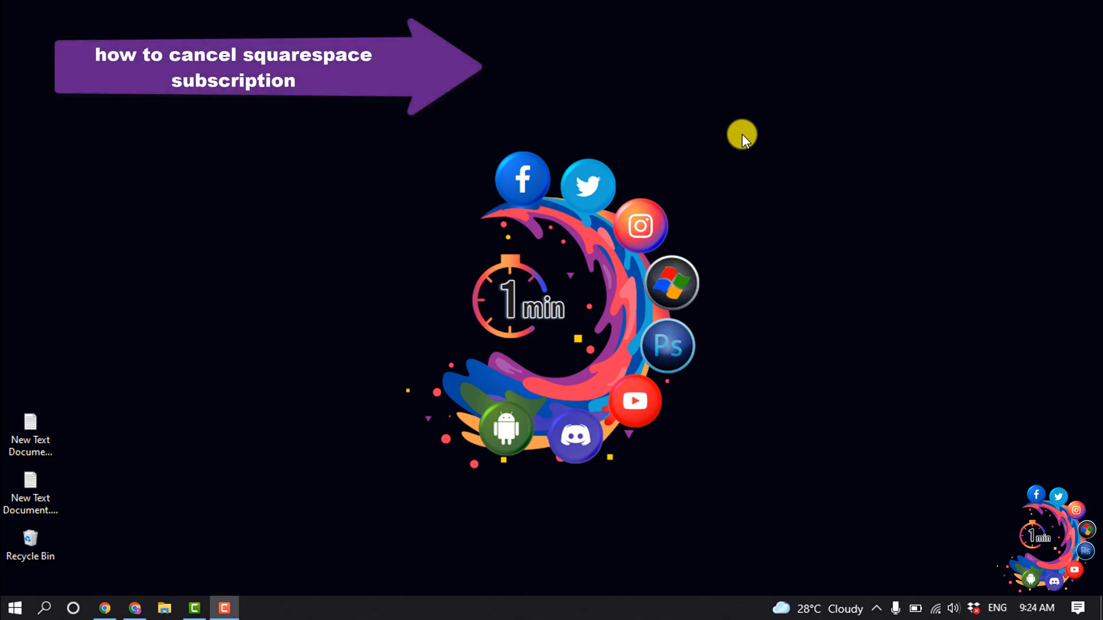
mouse_move(741, 157)
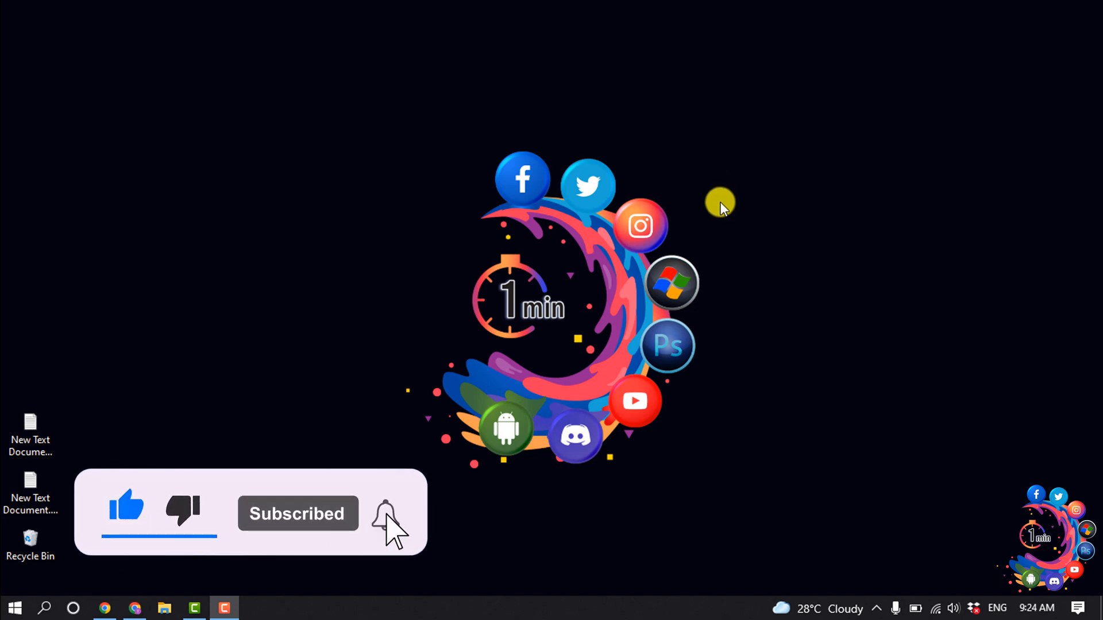
Step: Navigate from the site dashboard into Settings and then the Billing section
click(103, 609)
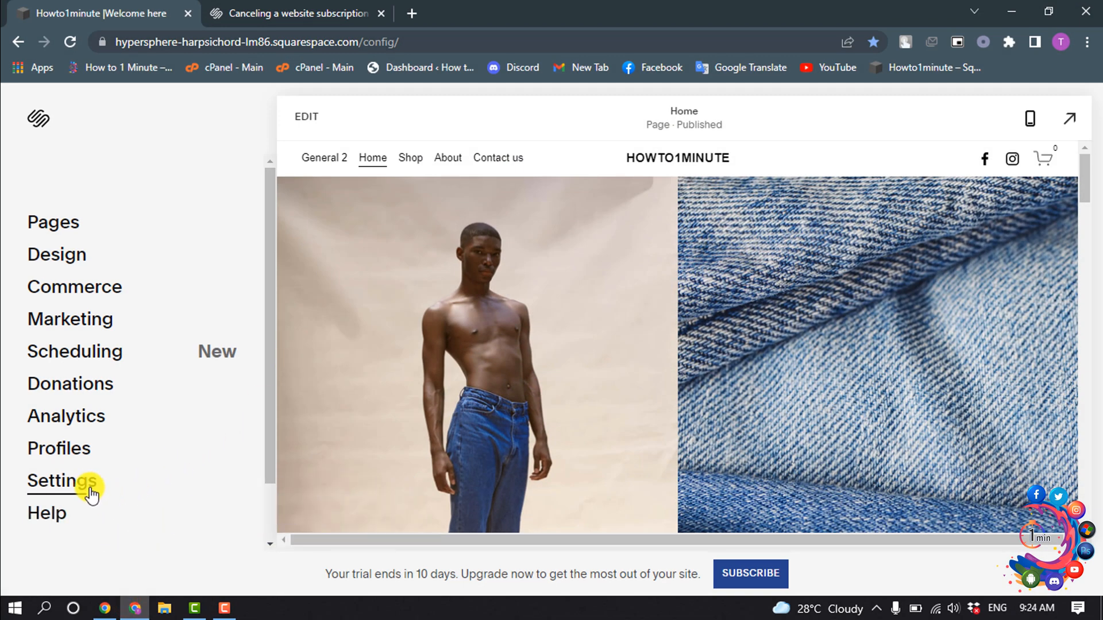
click(61, 481)
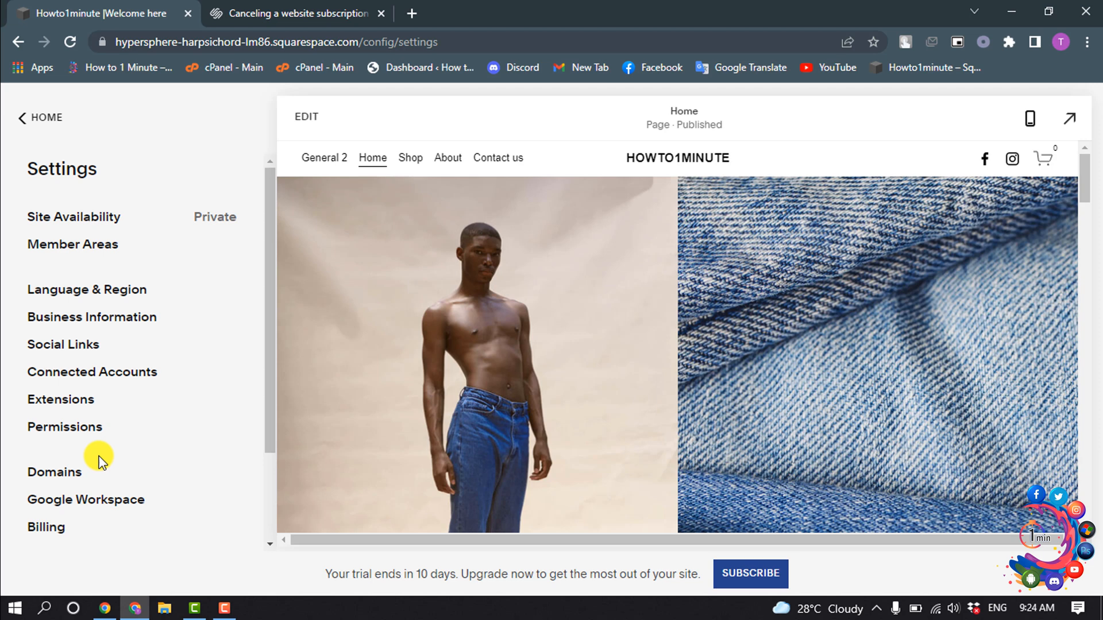
click(46, 527)
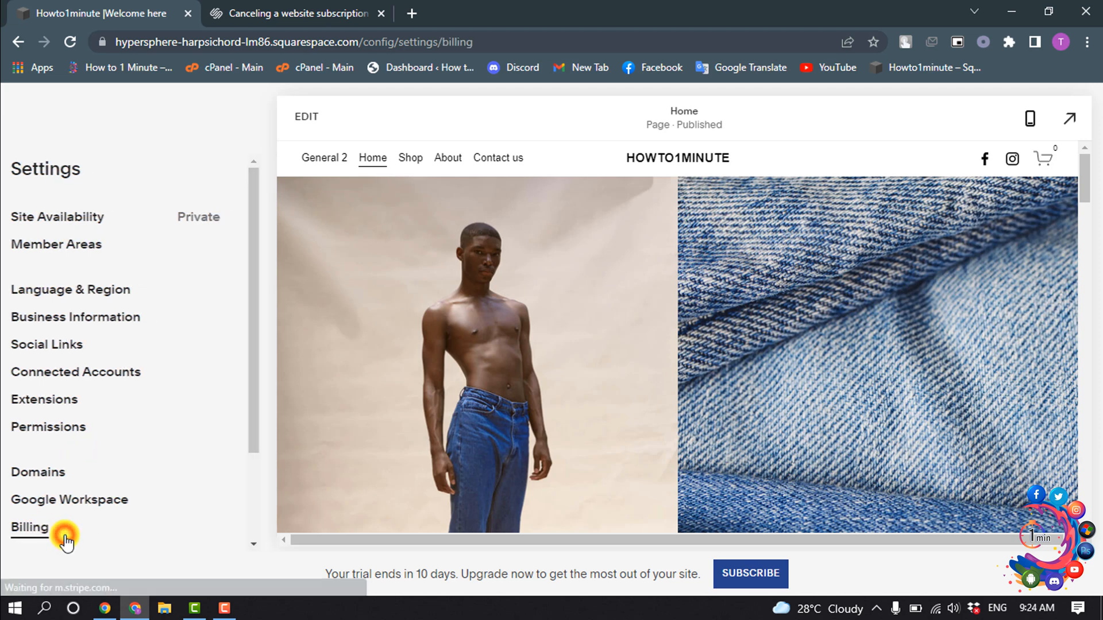
click(28, 527)
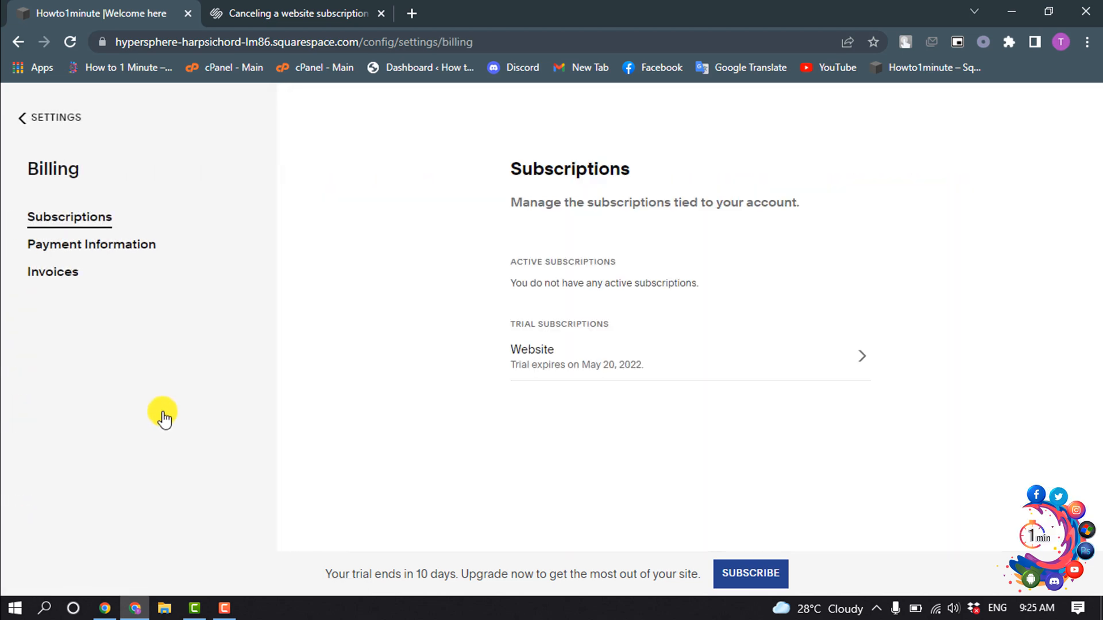
mouse_move(99, 225)
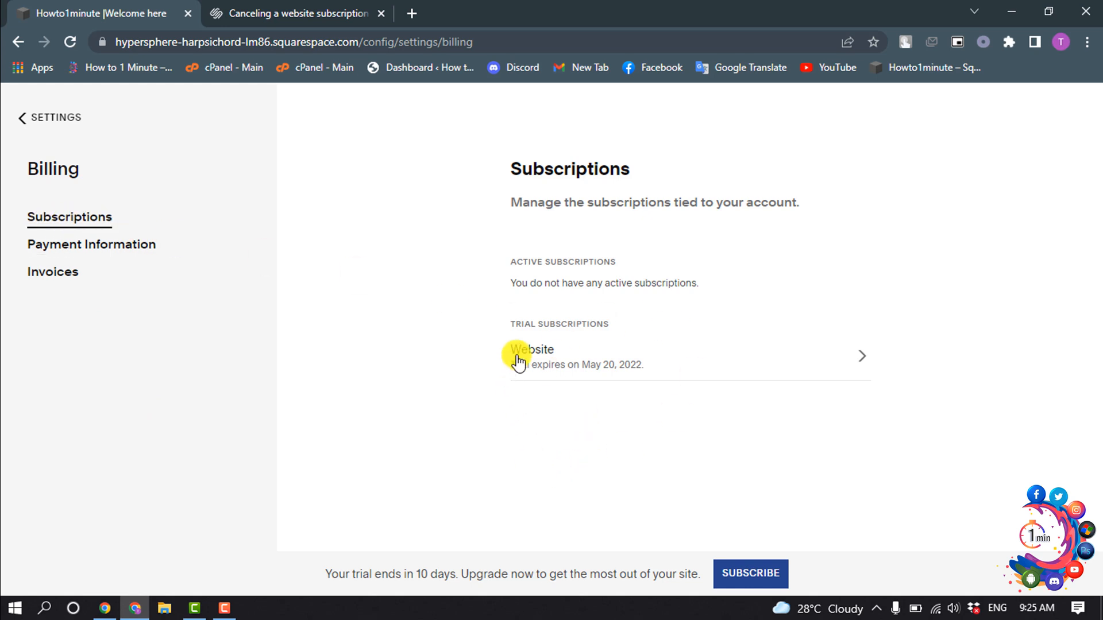
mouse_move(401, 289)
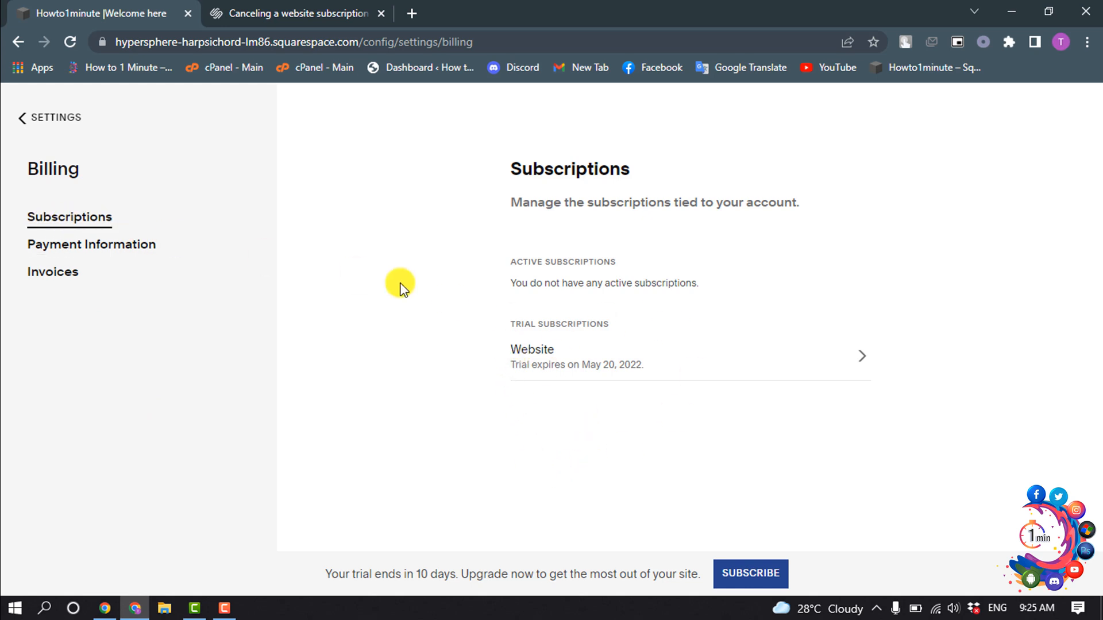
mouse_move(418, 290)
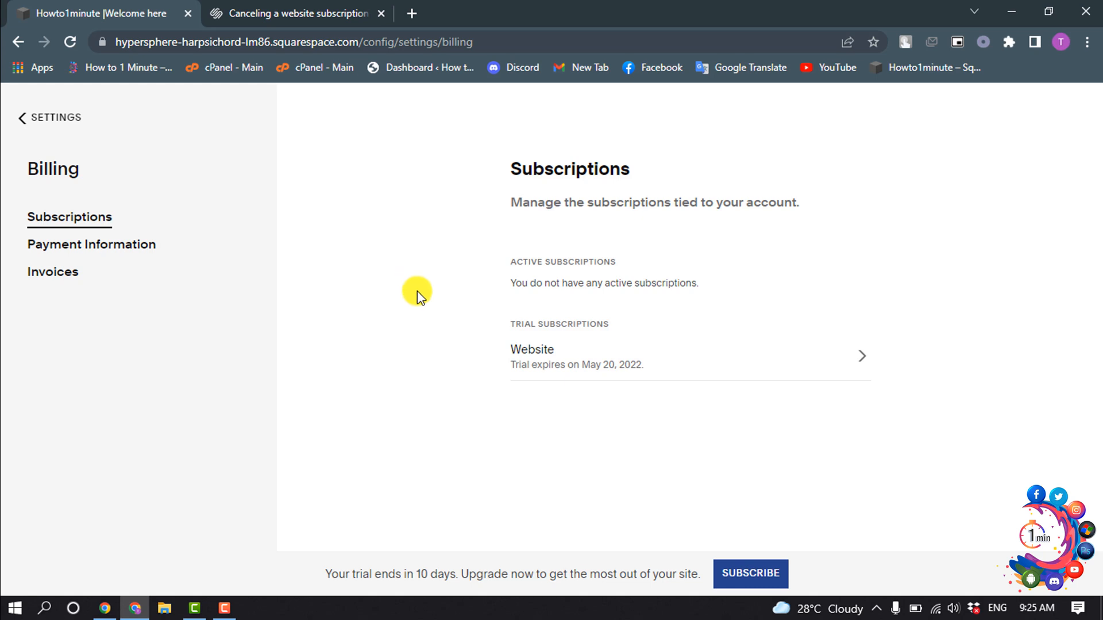
Step: View the trial Website subscription's billing details, then move to the cancellation help article
click(532, 349)
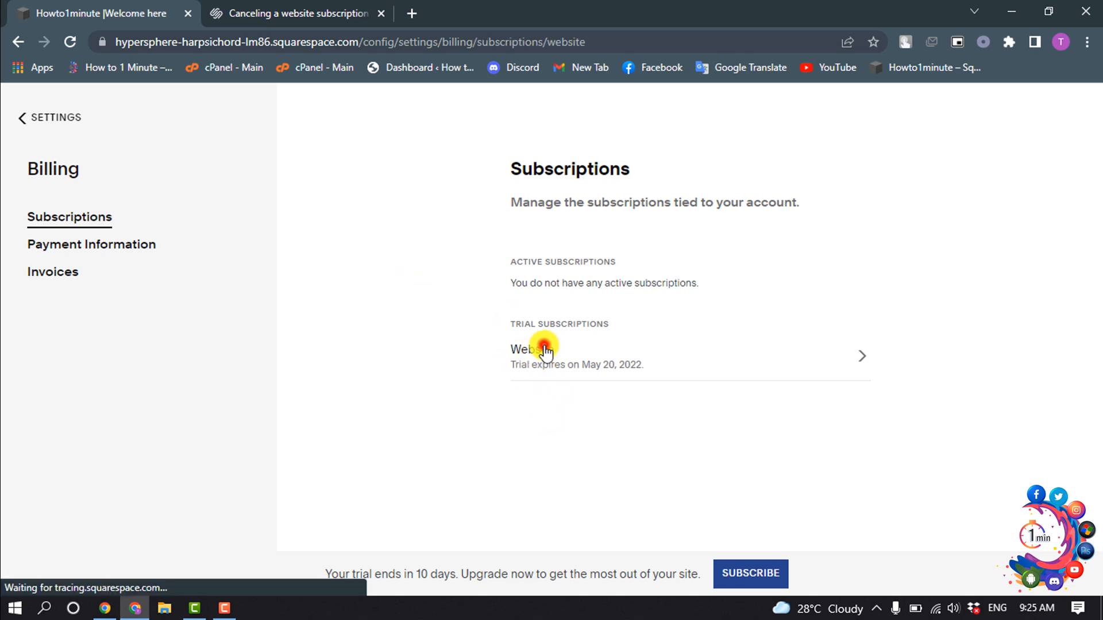
click(520, 349)
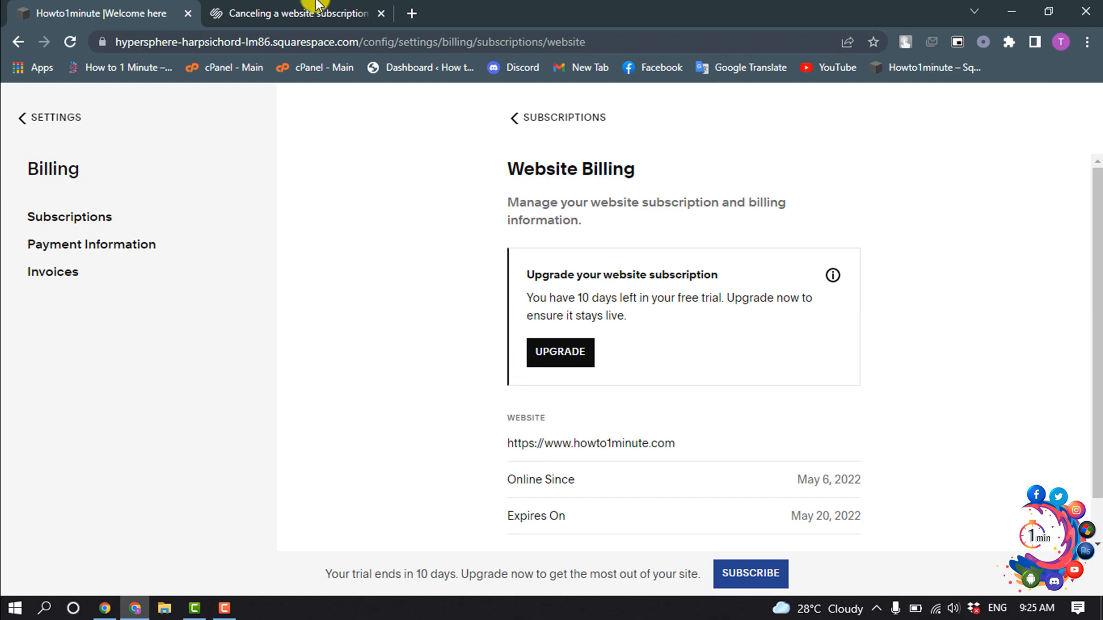
click(295, 13)
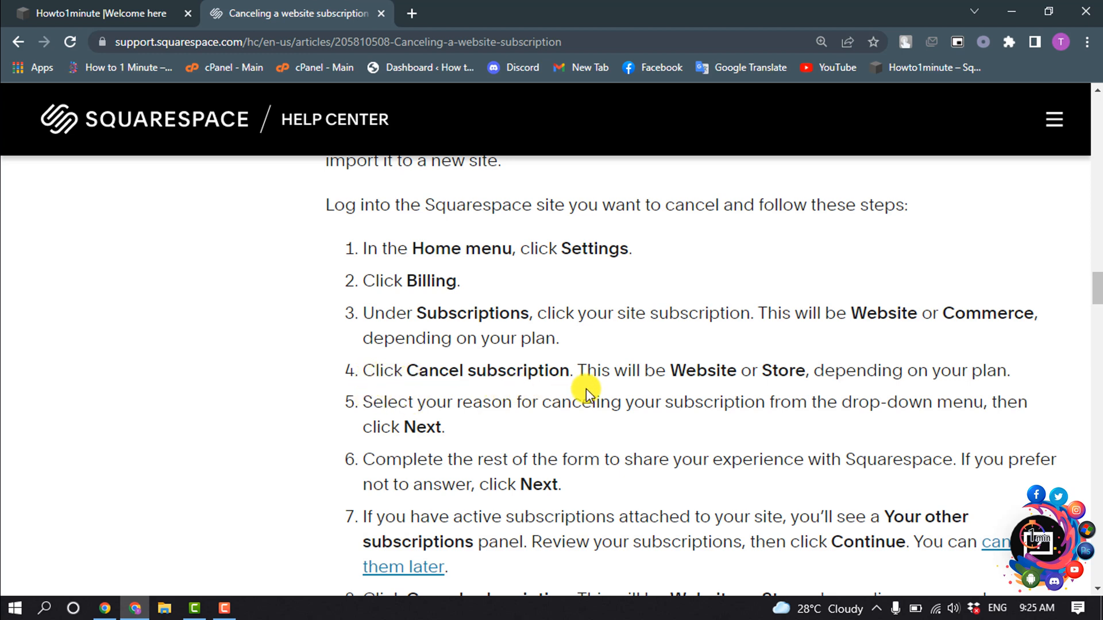
mouse_move(610, 394)
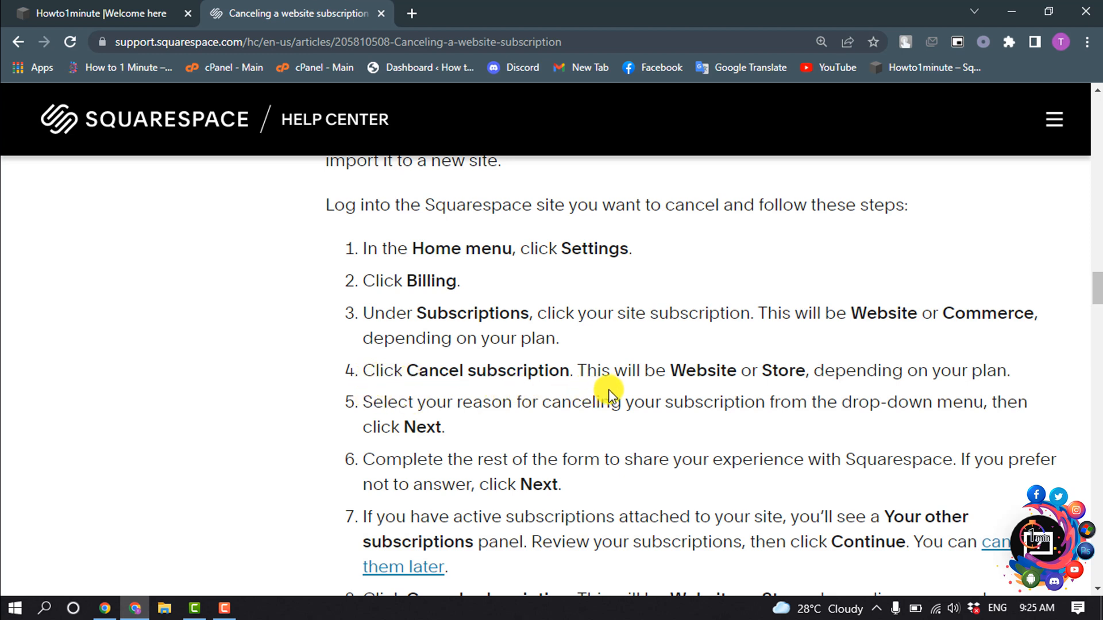
mouse_move(571, 449)
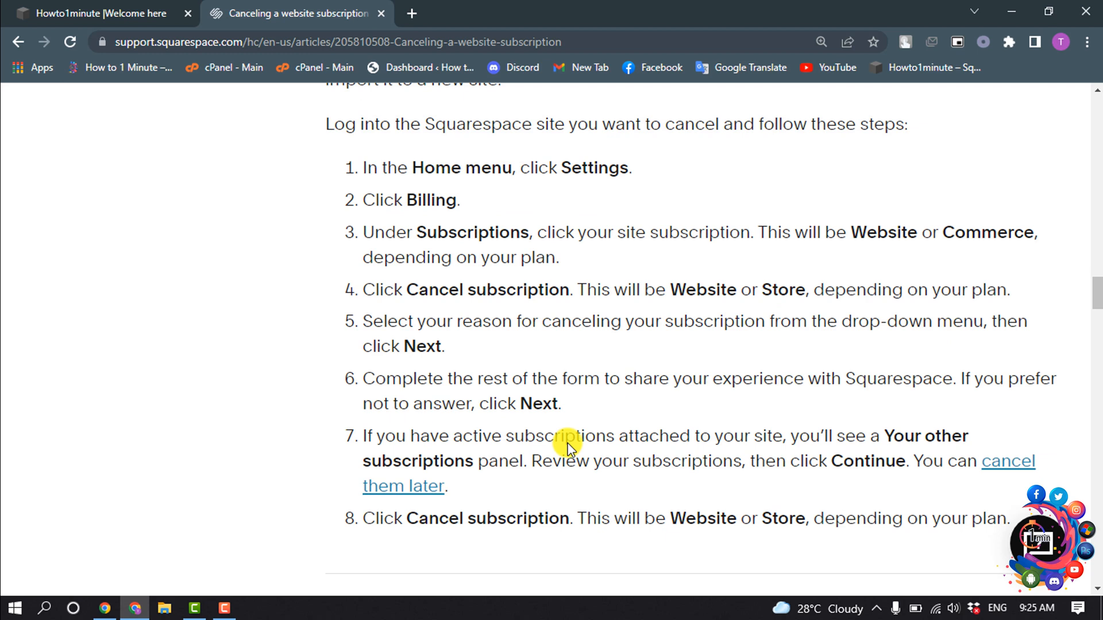
mouse_move(522, 407)
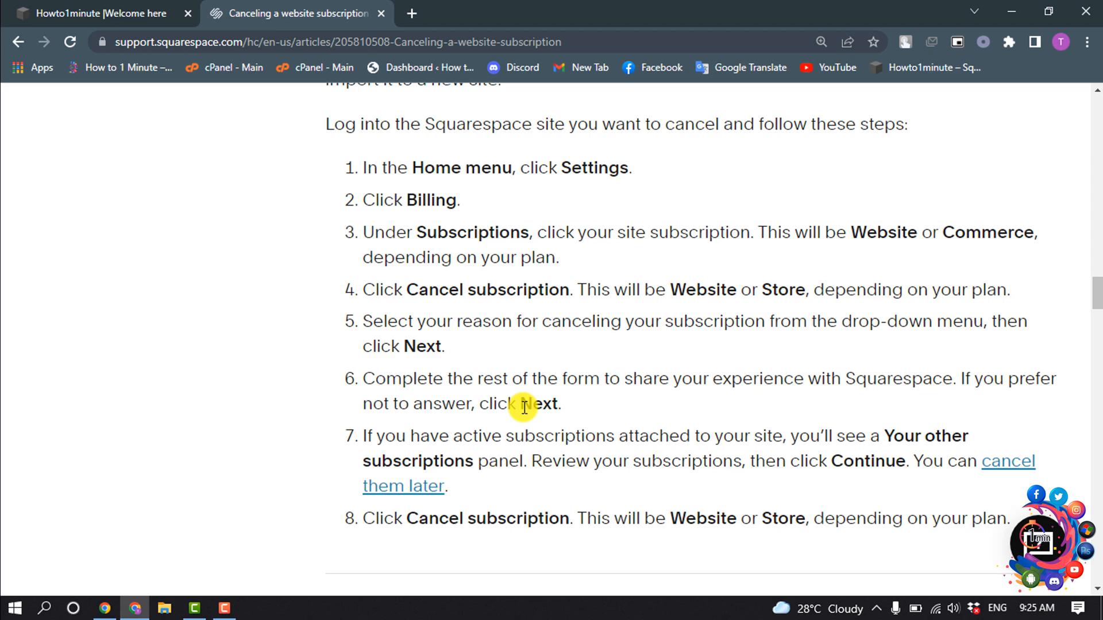
Step: Scroll through the eight numbered steps for canceling a website subscription
scroll(down, 3)
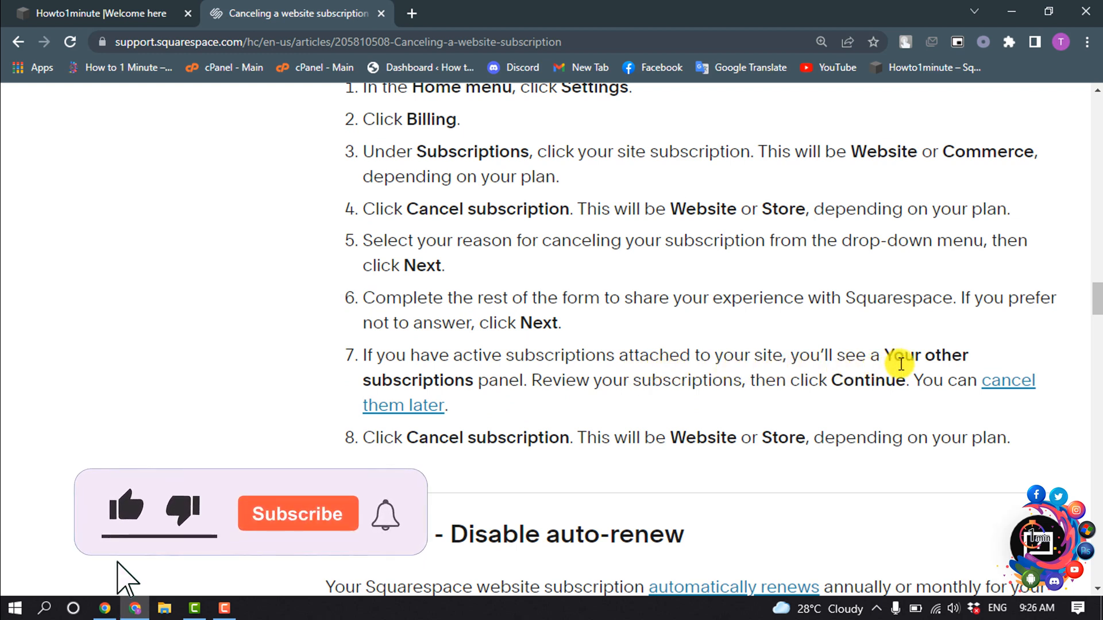
click(126, 505)
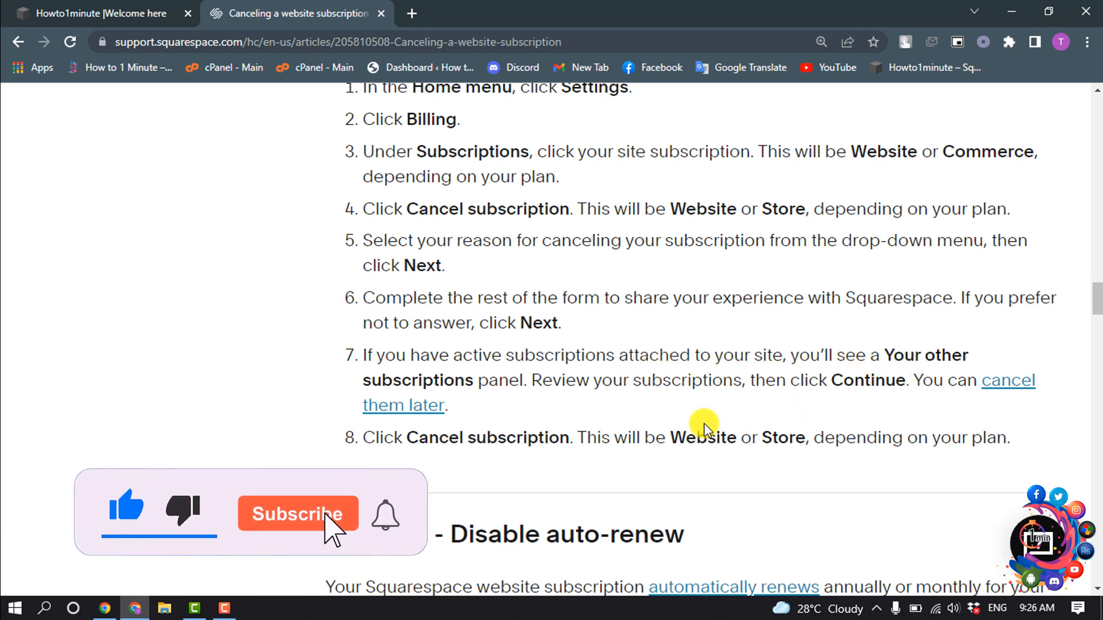
click(296, 514)
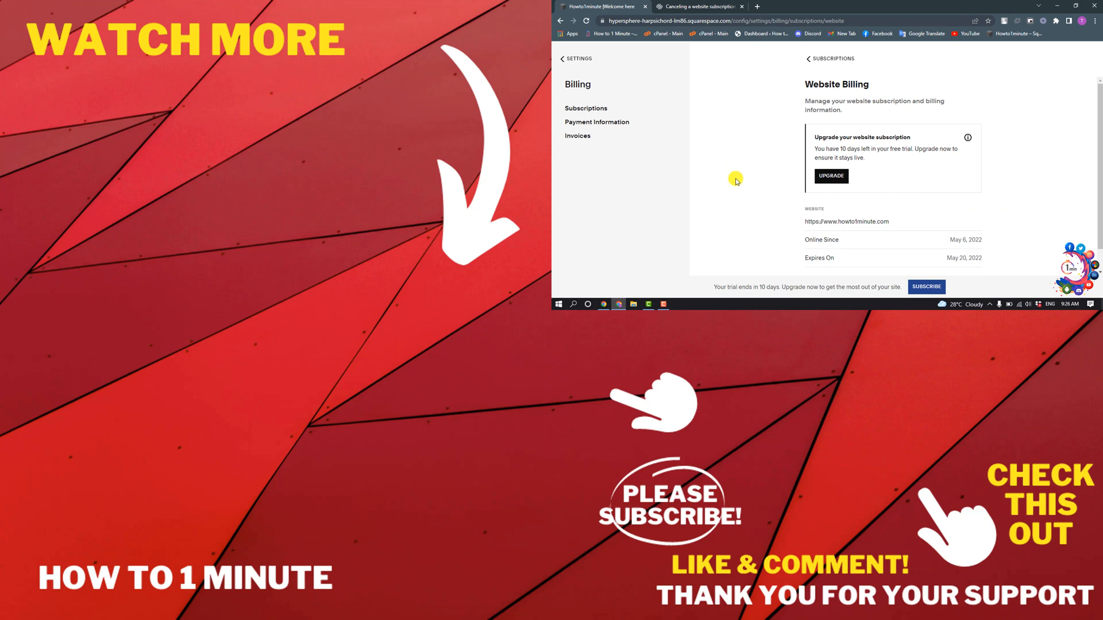
mouse_move(743, 174)
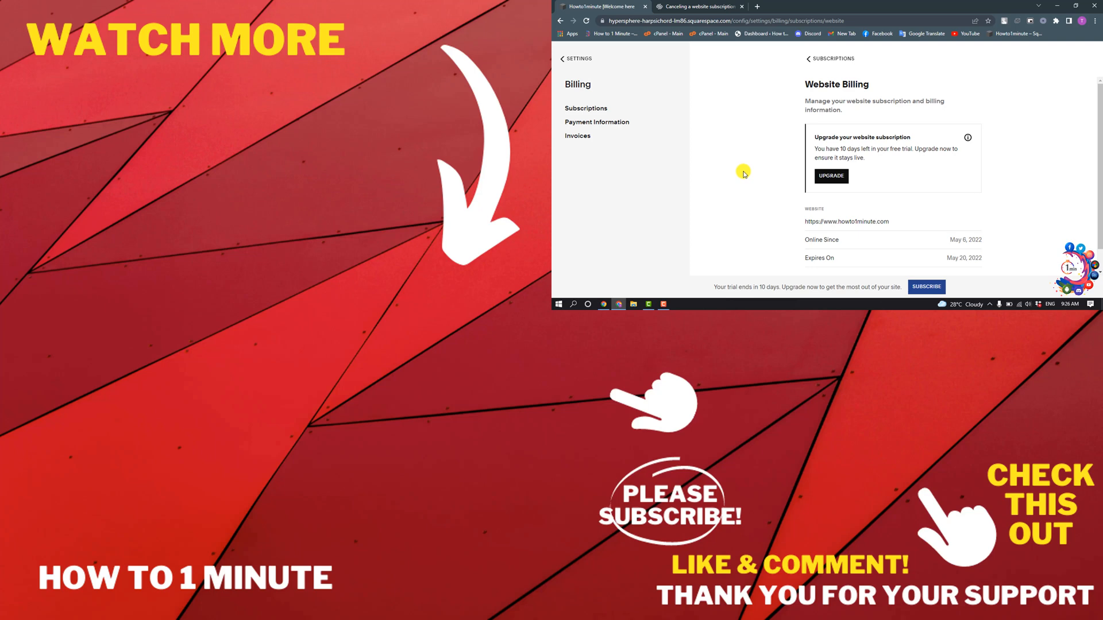
mouse_move(734, 184)
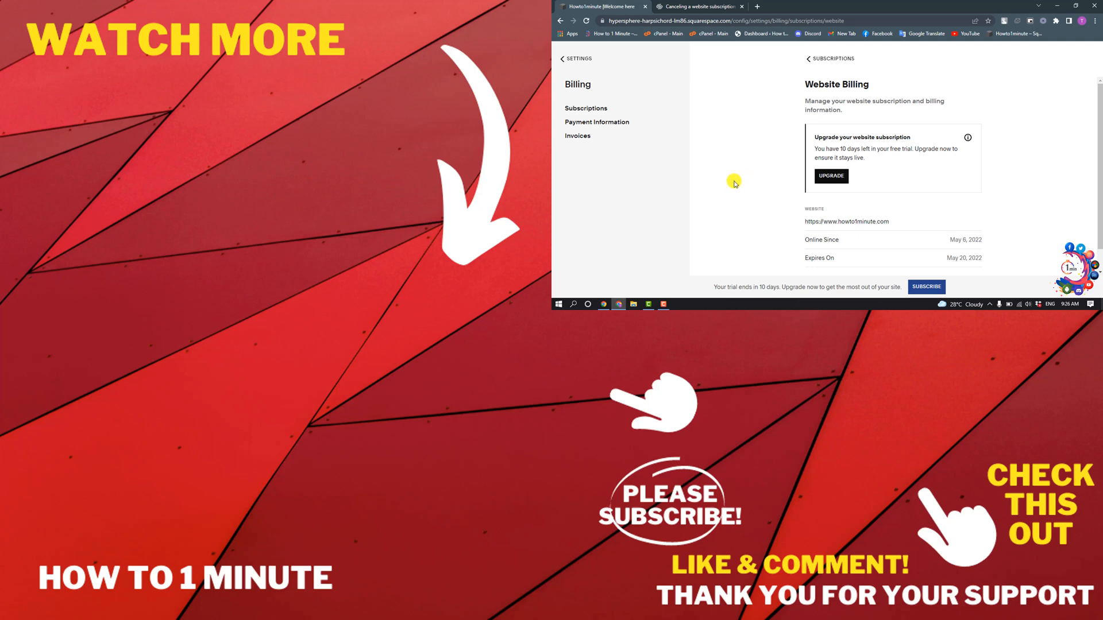